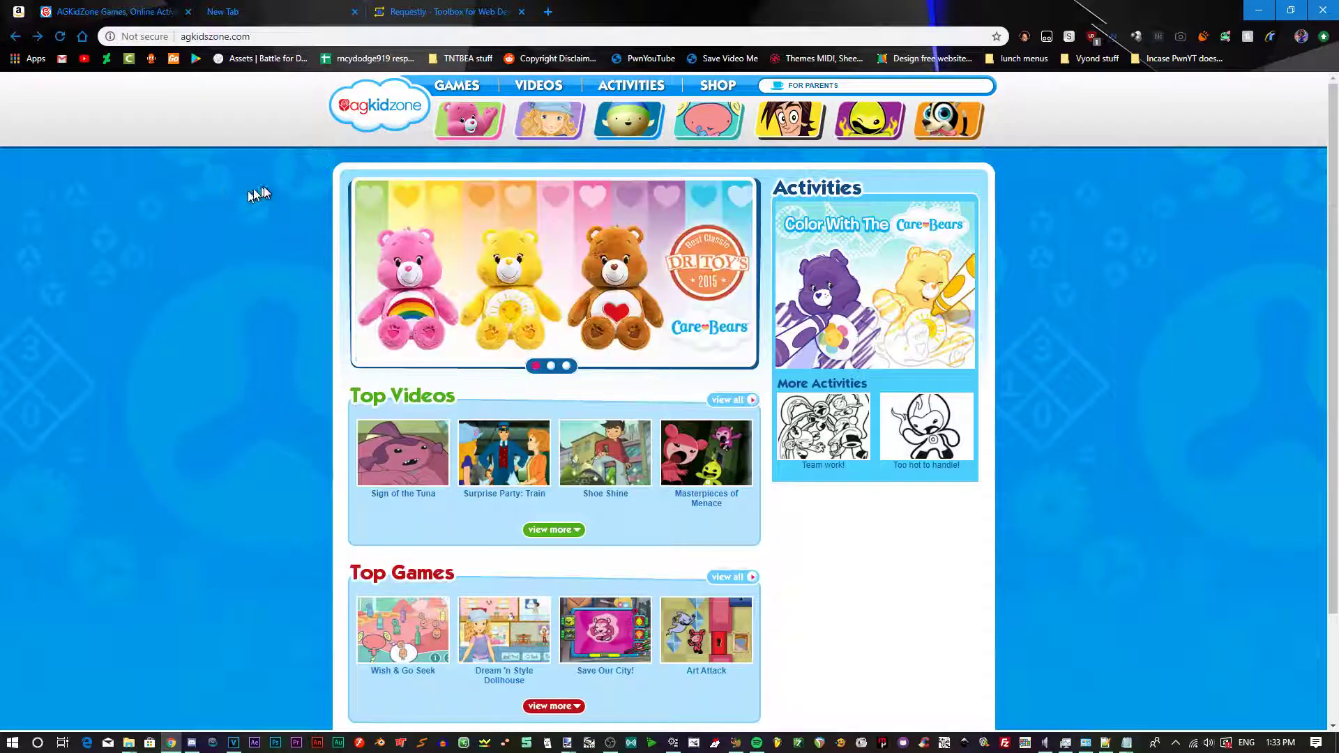
mouse_move(265, 193)
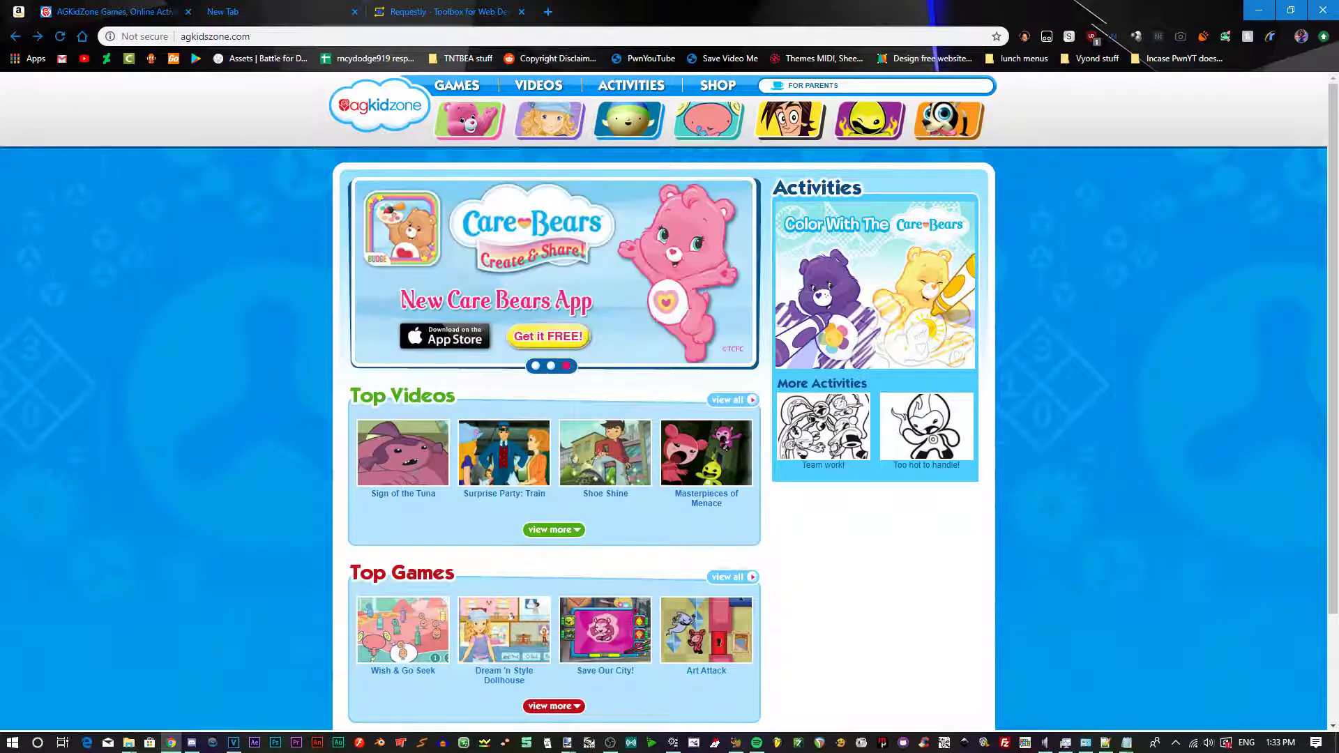
mouse_move(867, 119)
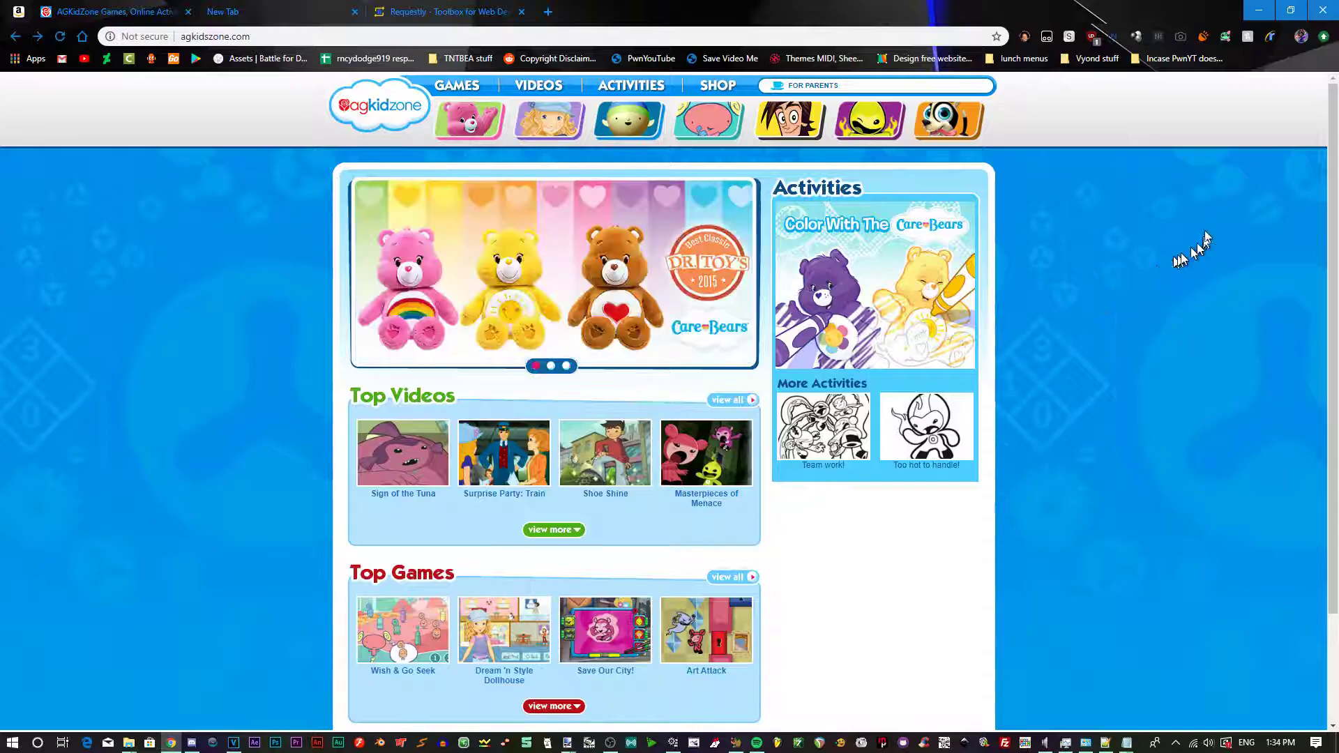
mouse_move(1271, 37)
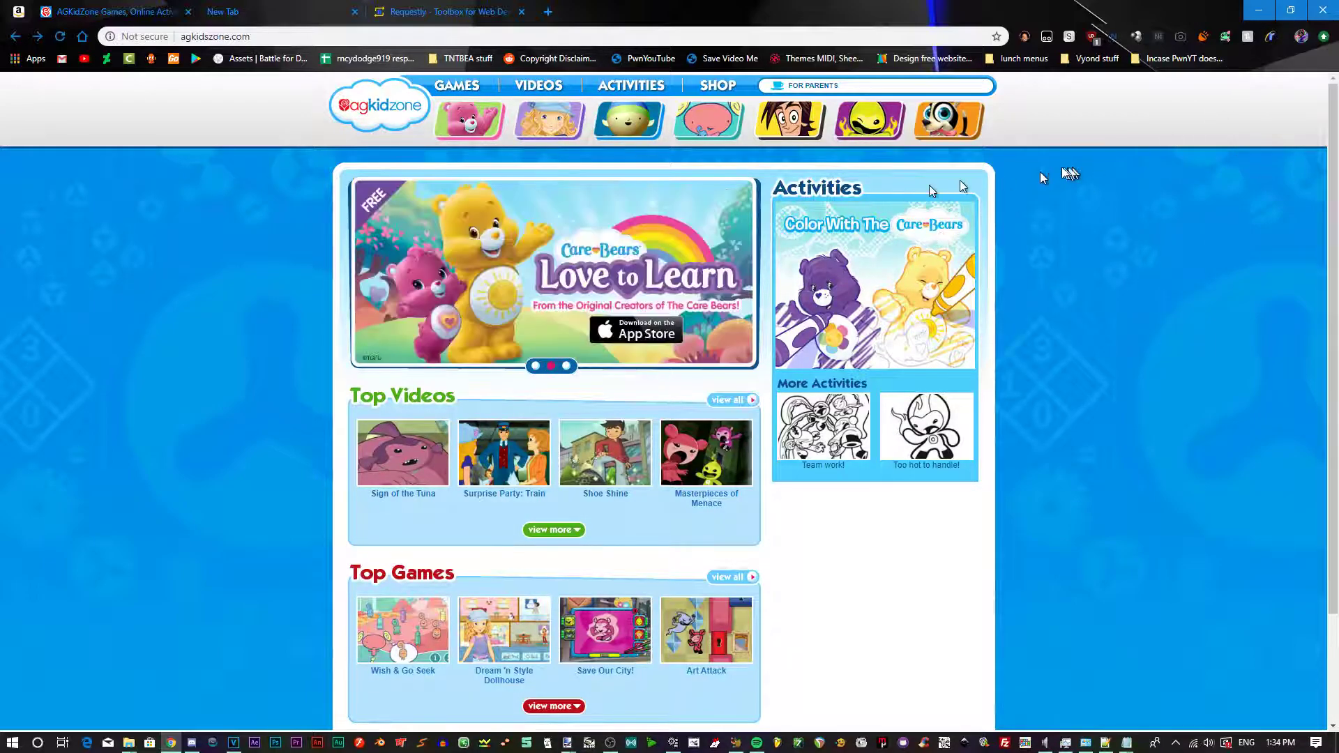
mouse_move(1195, 132)
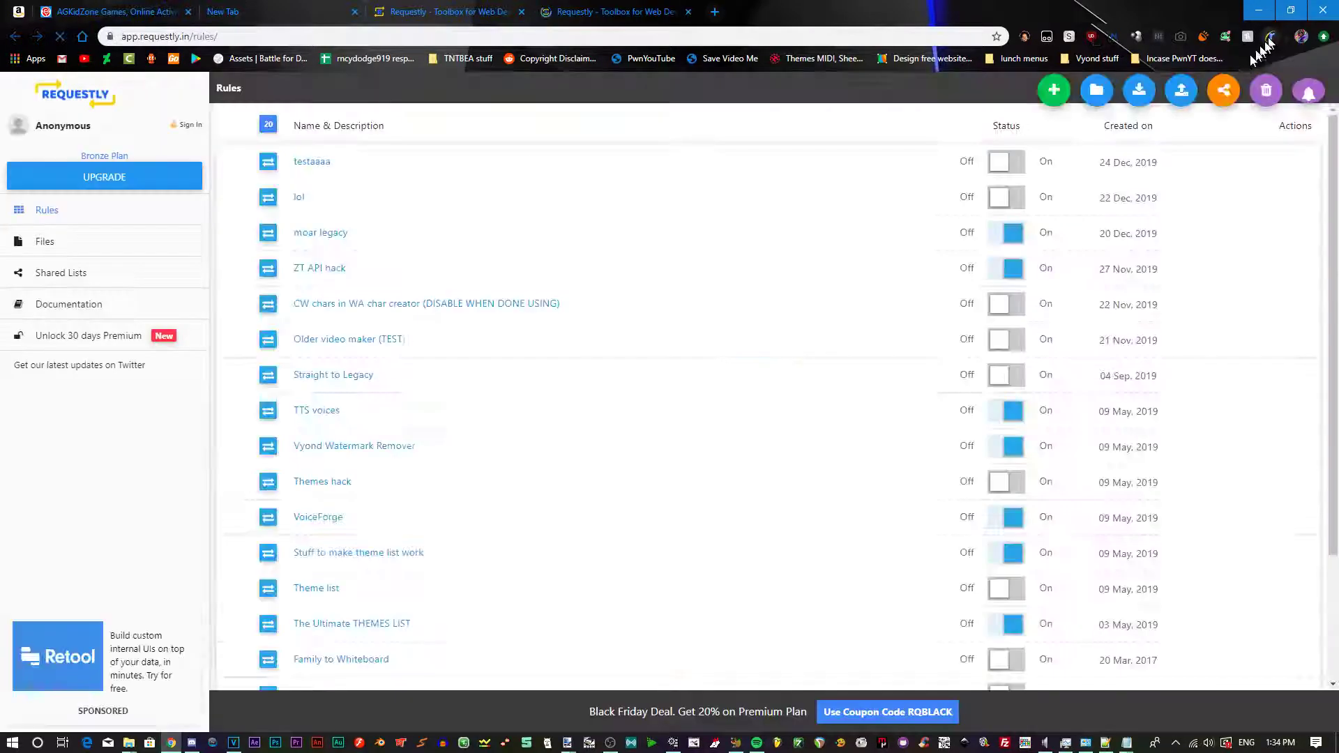
Create a new Replace Host rule and name it 'AGKidZone fix'
click(1052, 90)
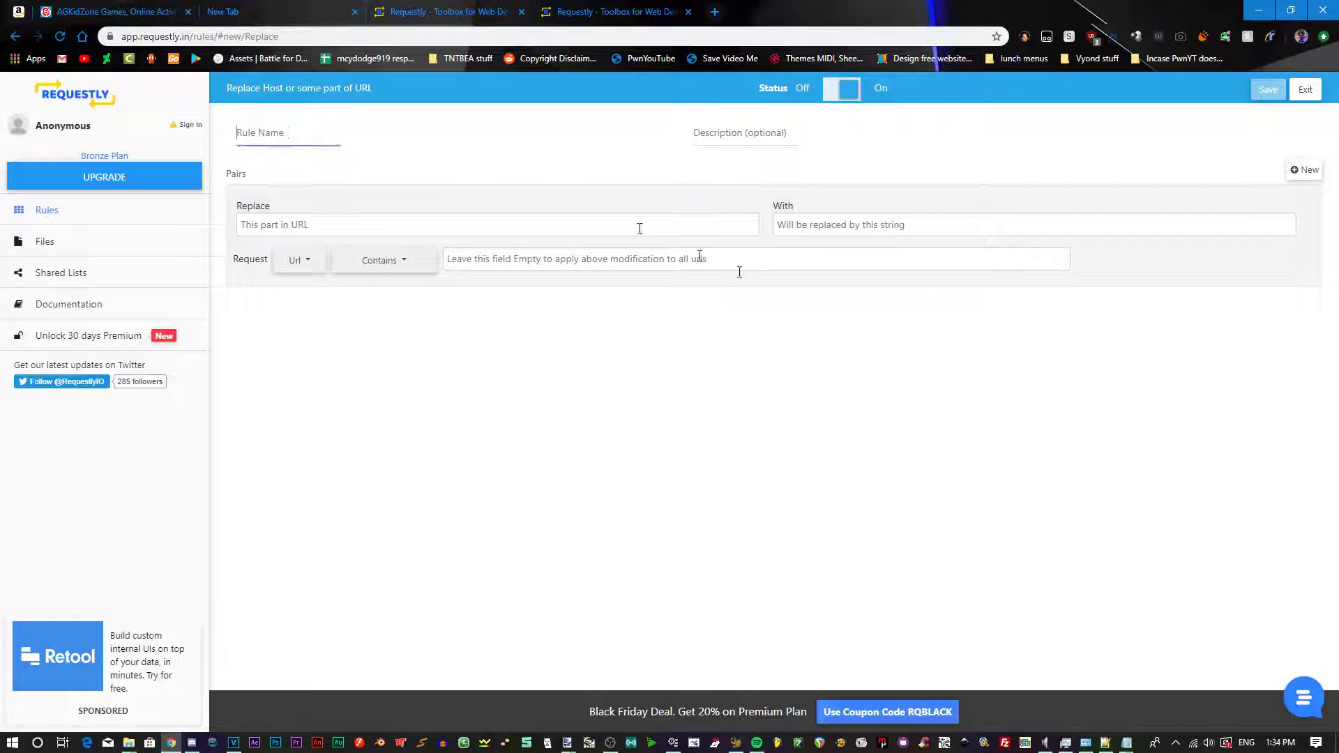
mouse_move(745, 277)
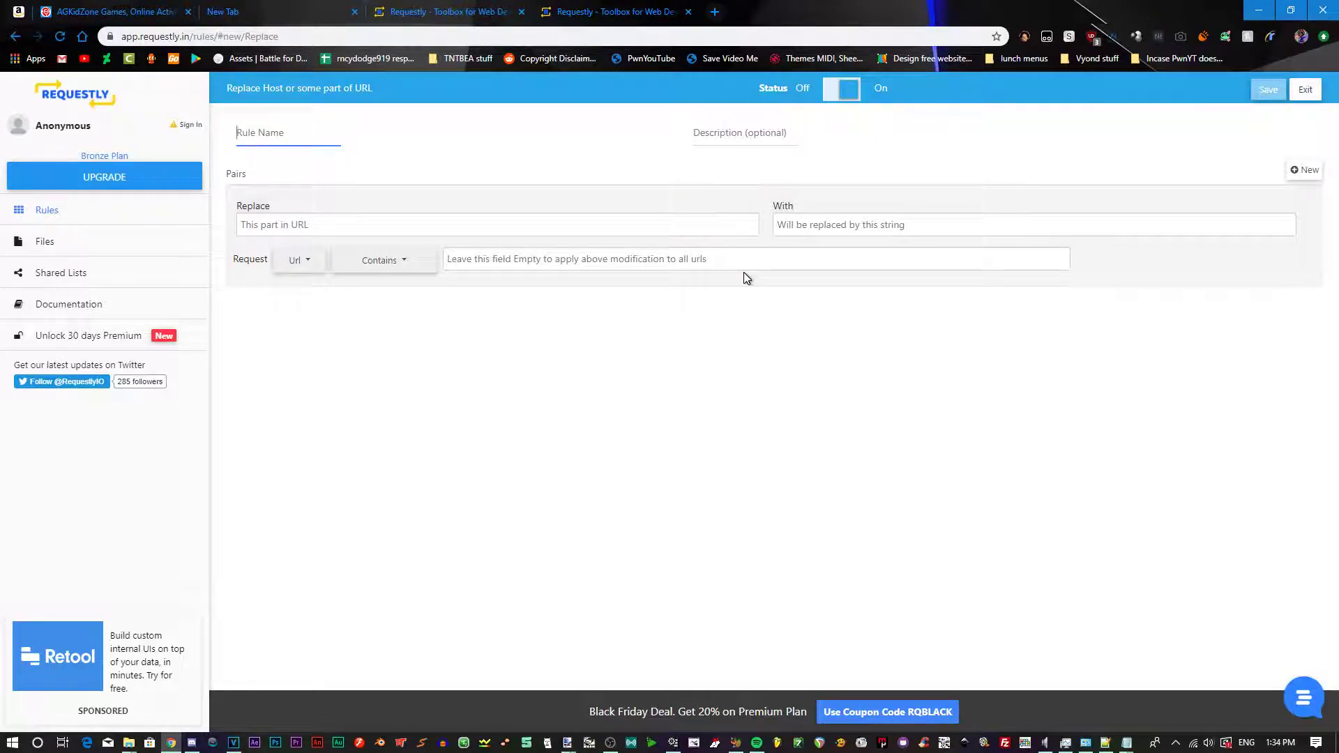
text(AGKidZone fix)
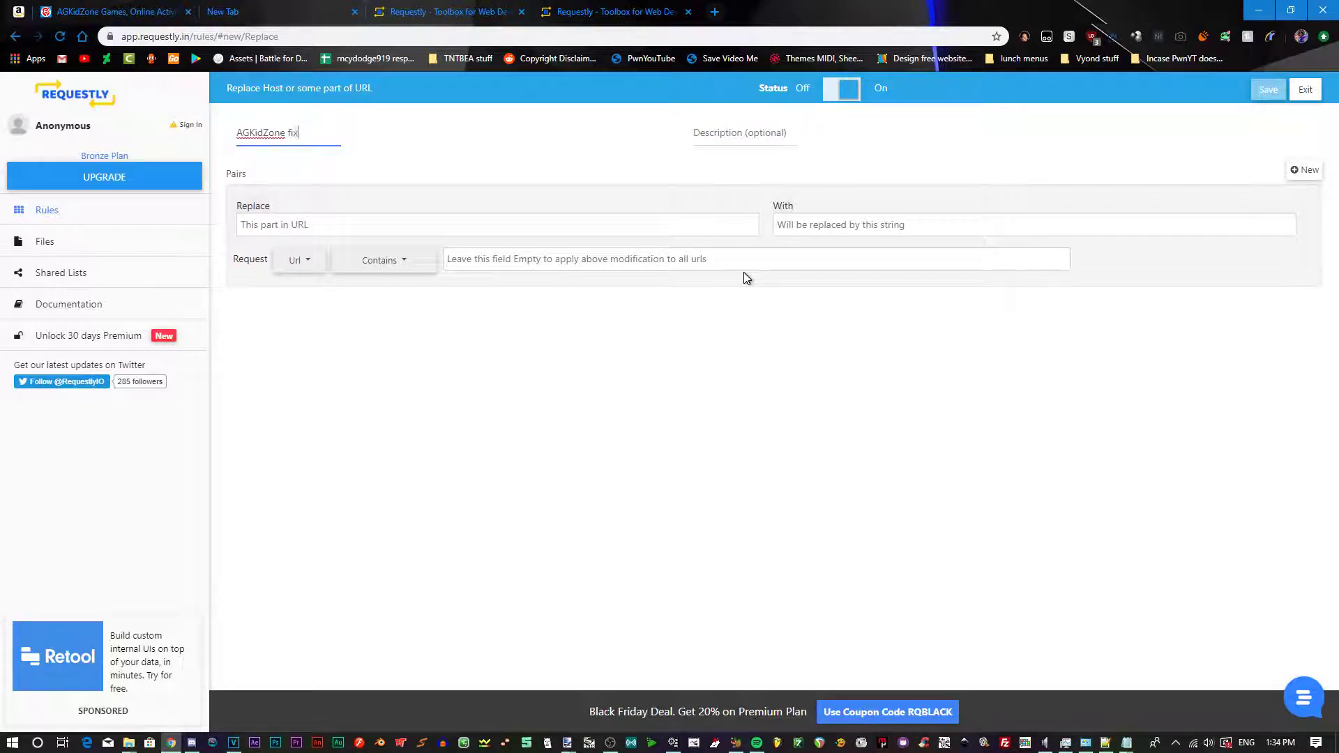
Replace host agkidzone.com with agkidszone.com and save the rule
click(498, 225)
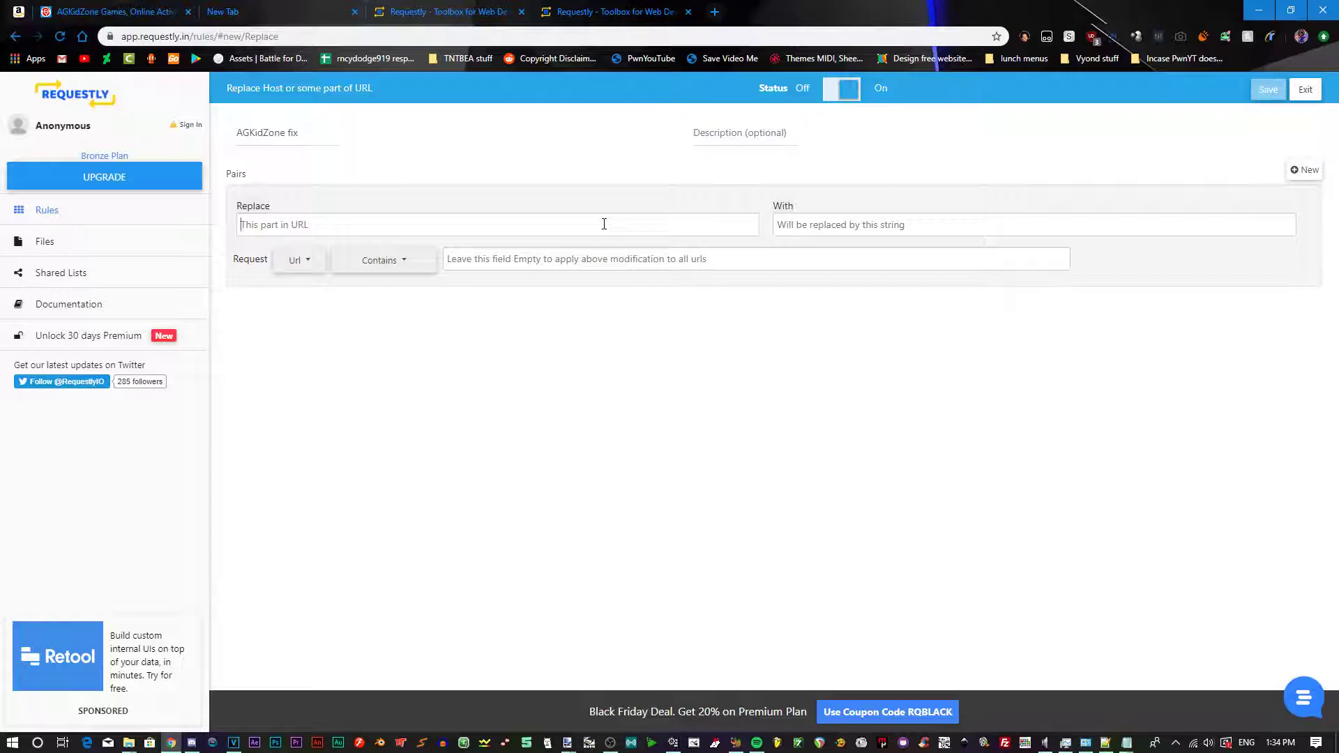
text(agkidzone.com)
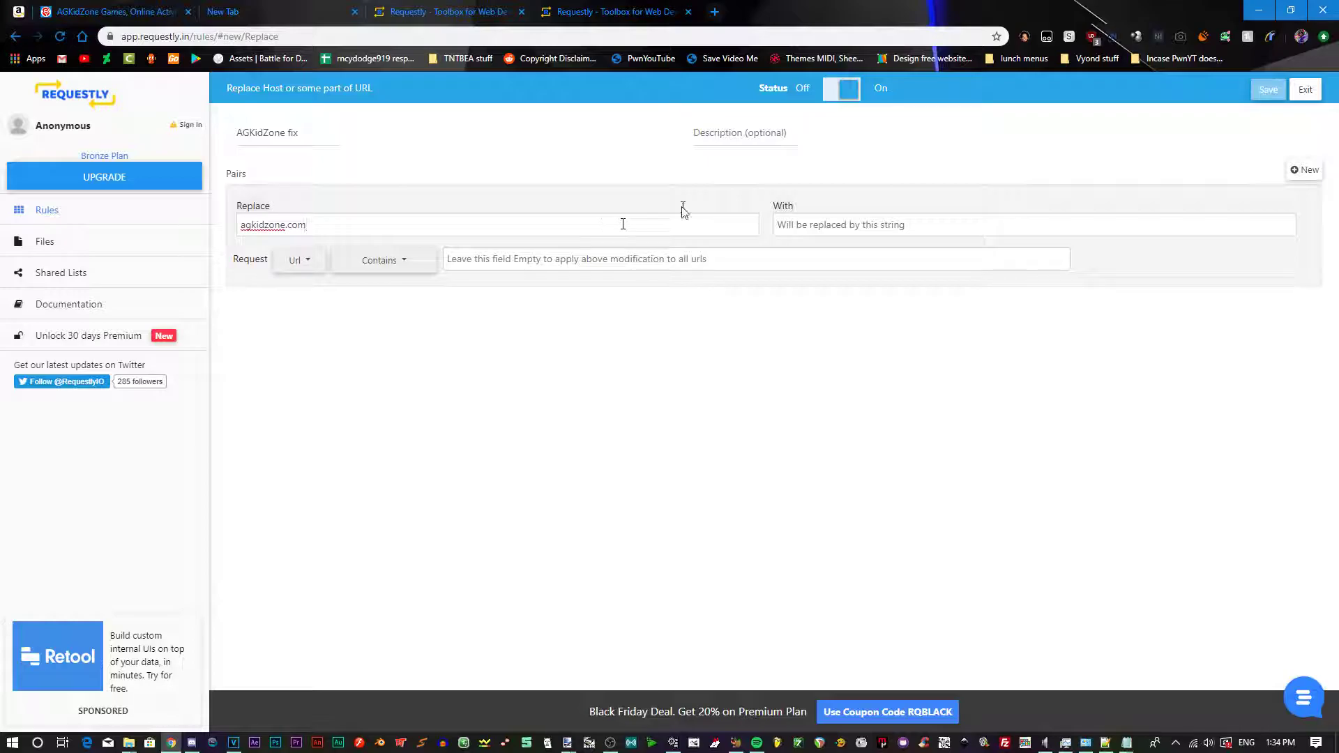
text(agkidszone)
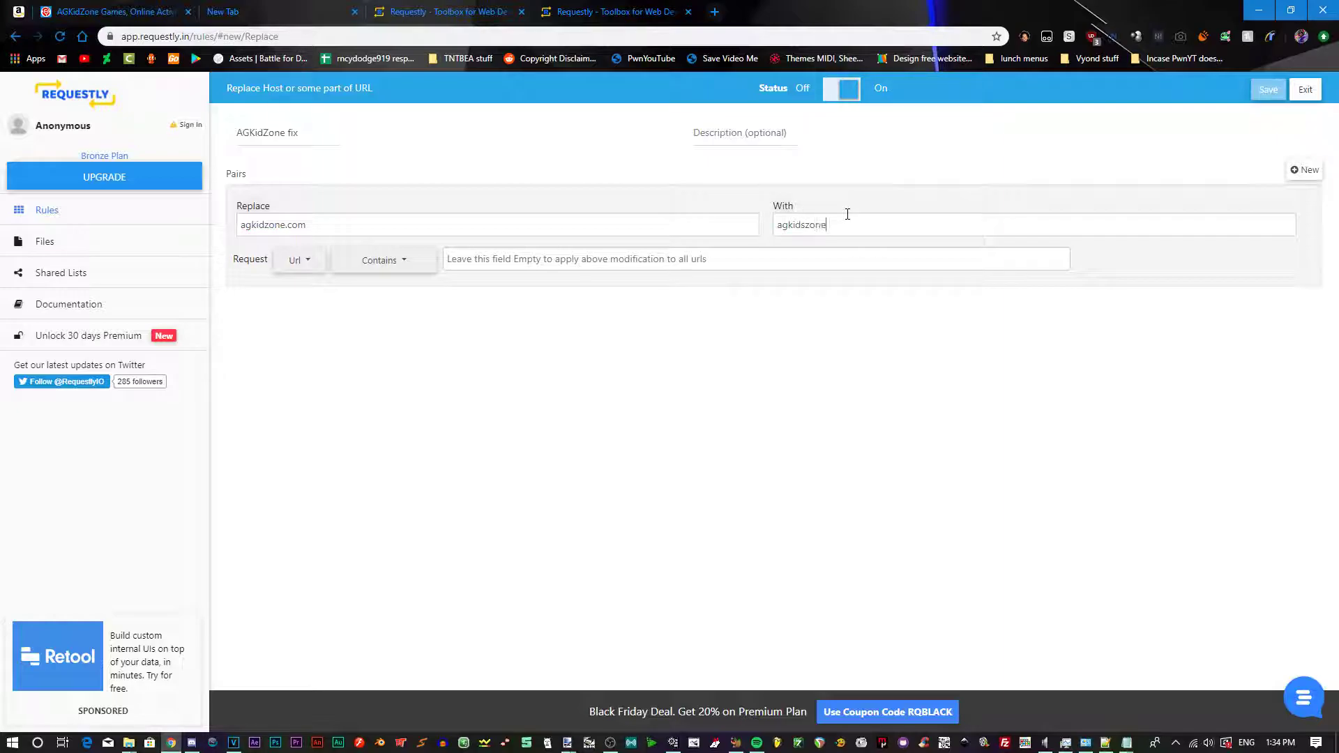
text(.com)
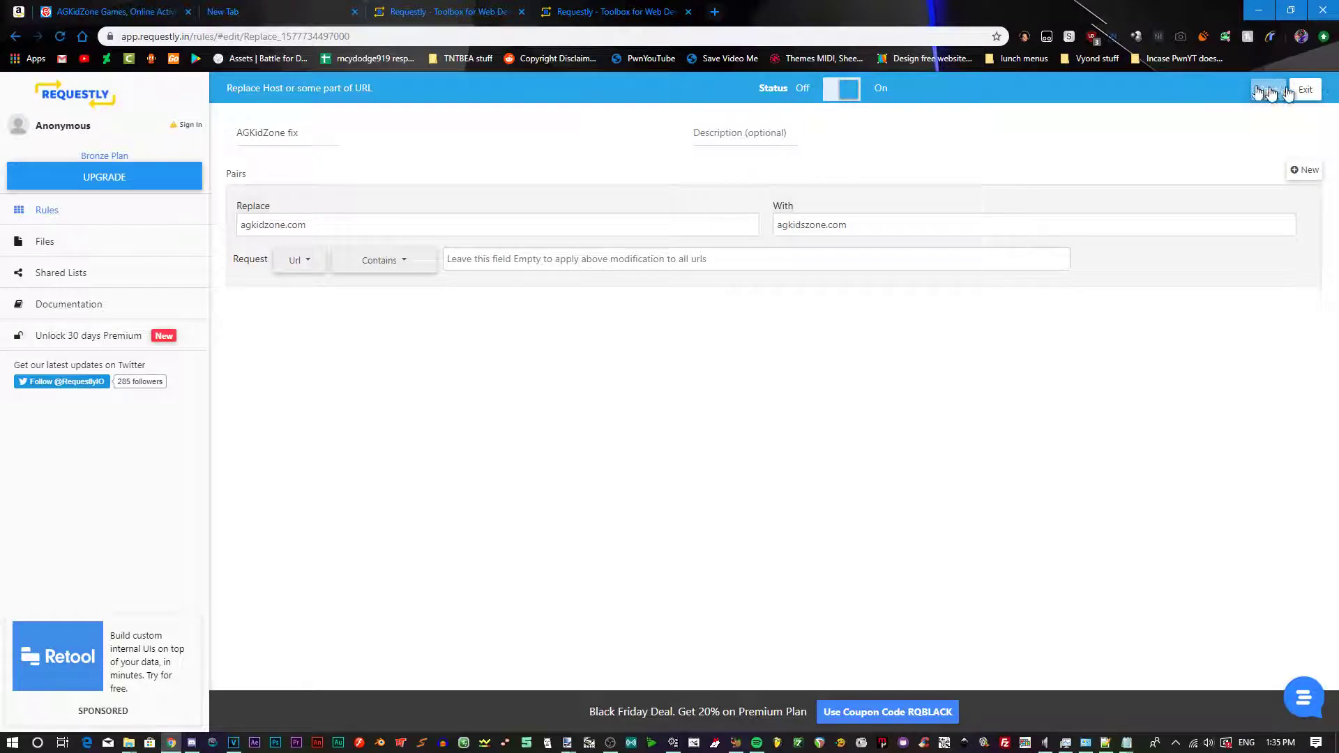
click(1304, 88)
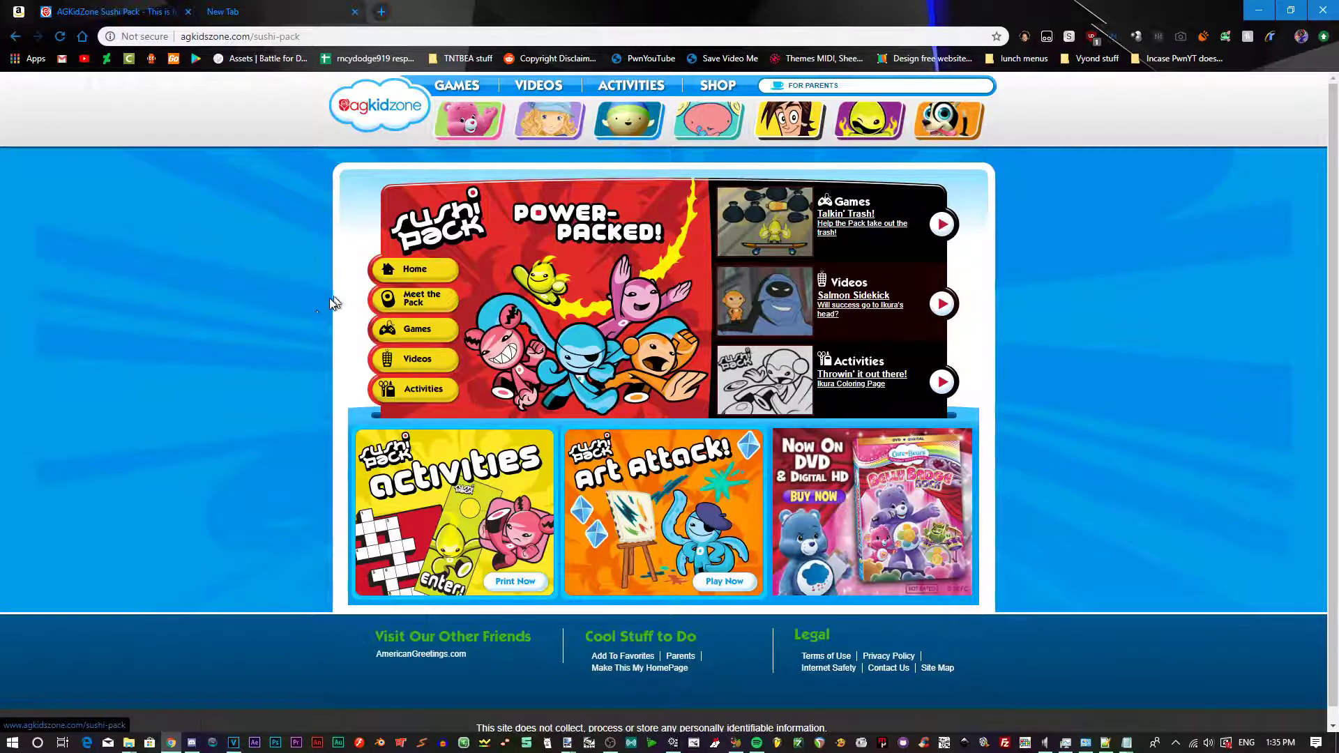
Open the Videos section from the Sushi Pack left menu
click(418, 358)
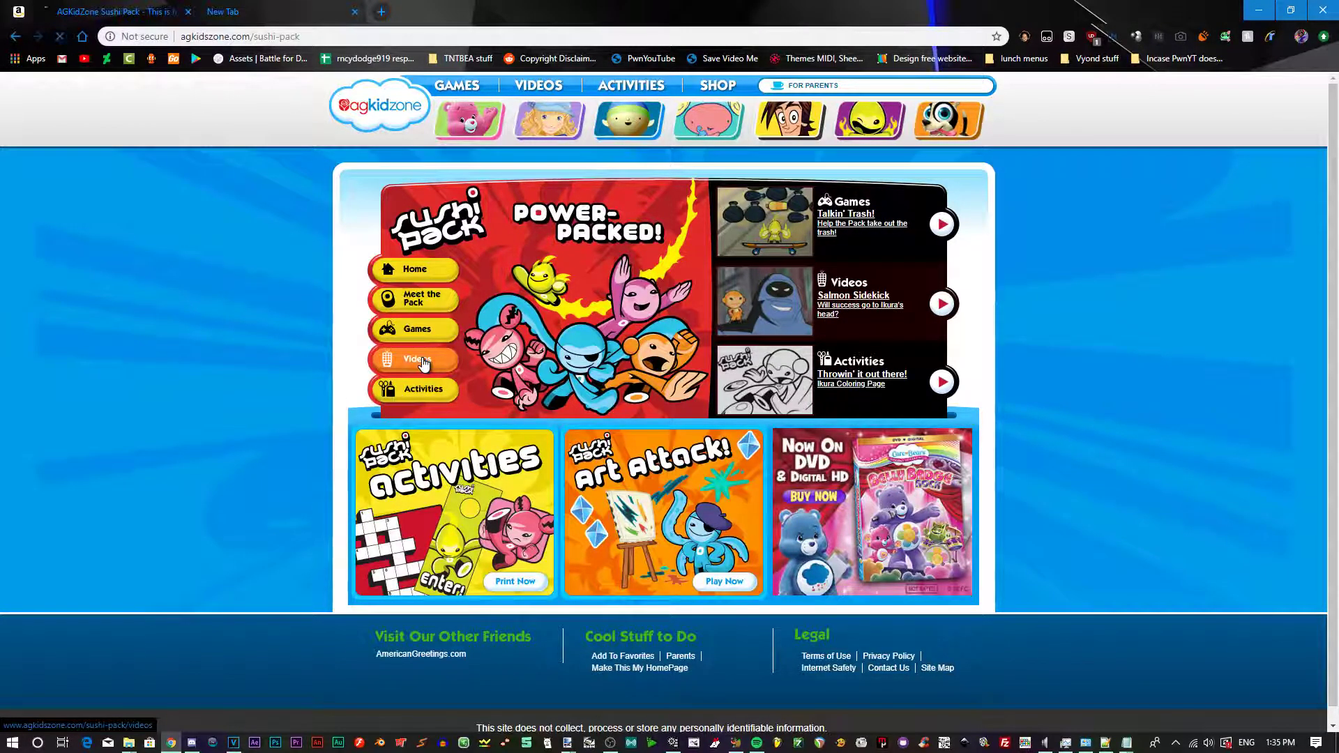
click(414, 358)
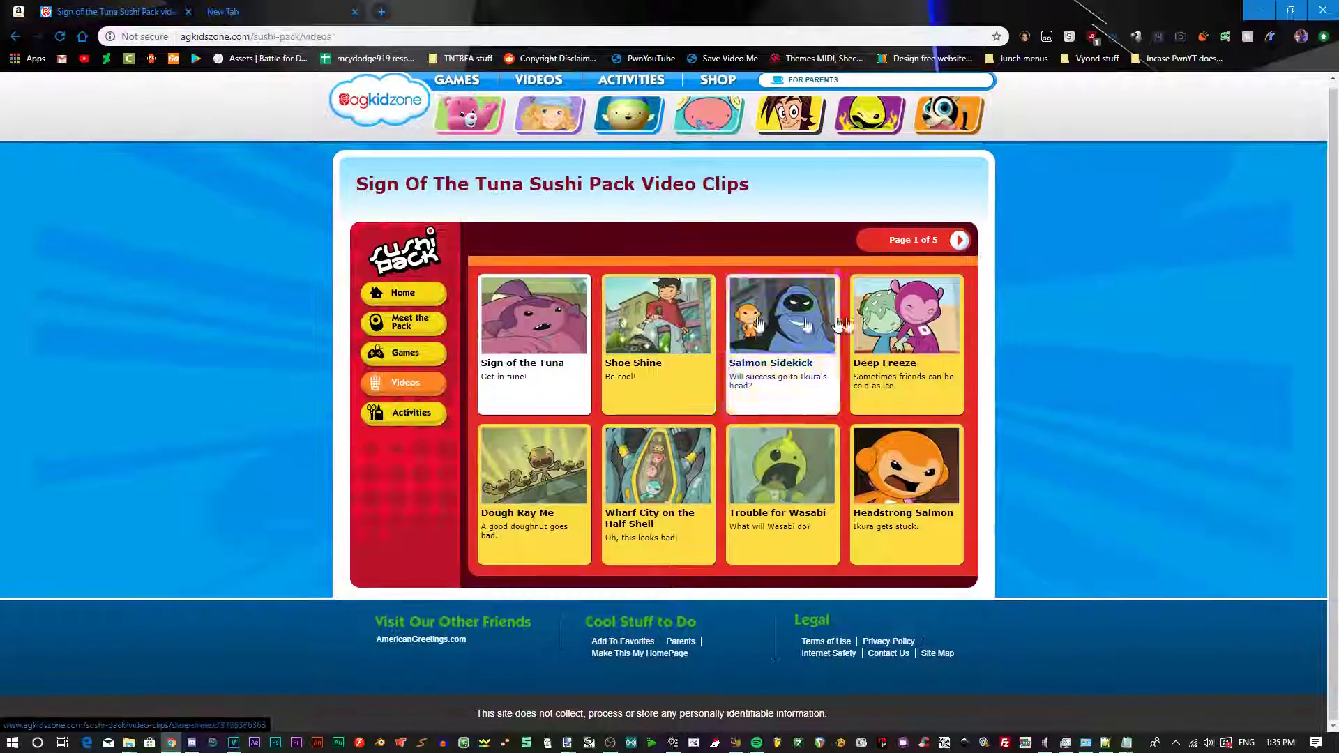
Open the Deep Freeze video clip from the clips grid
click(780, 313)
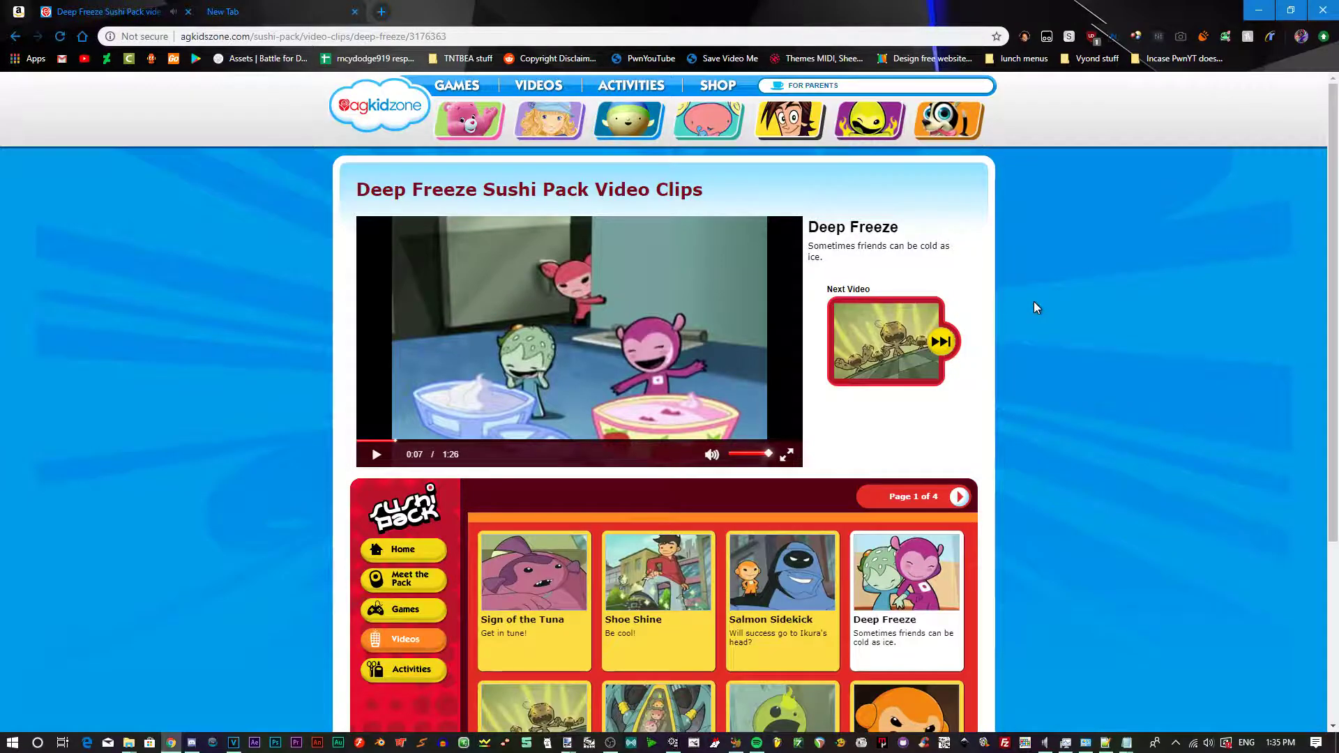
mouse_move(1096, 271)
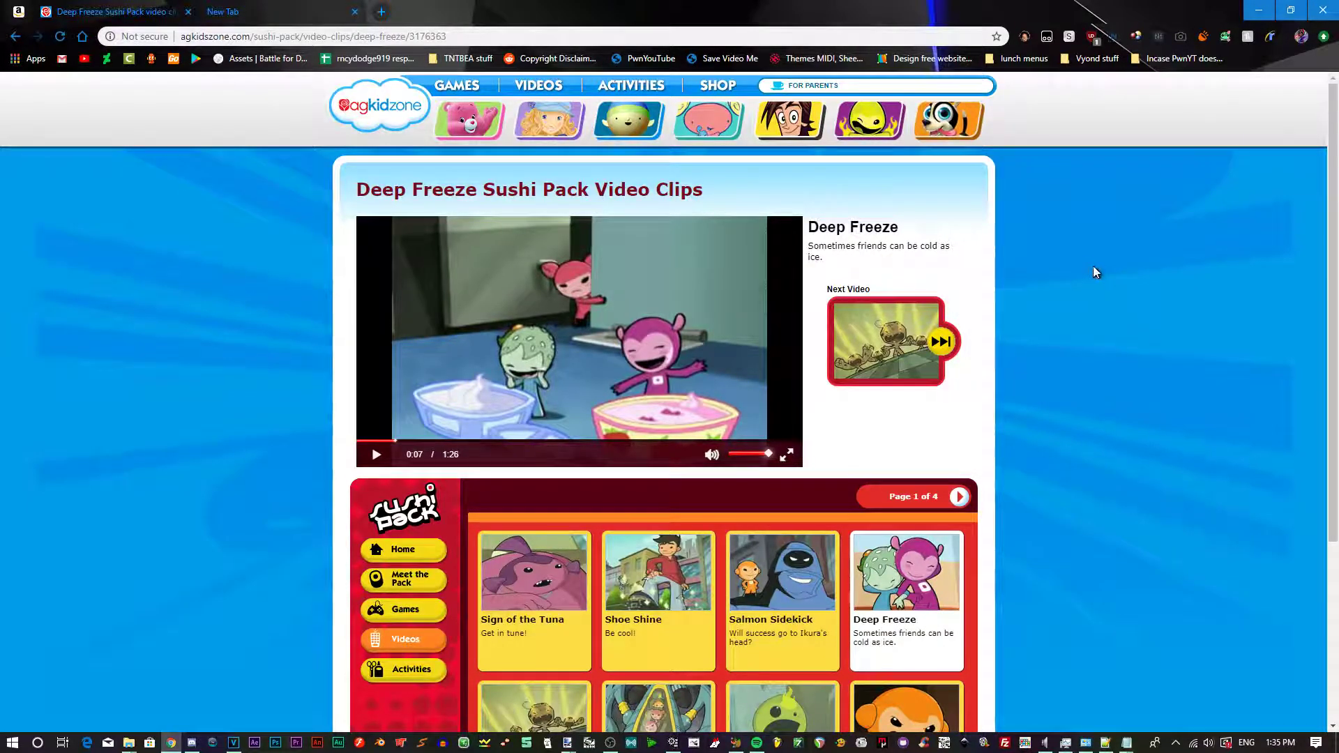